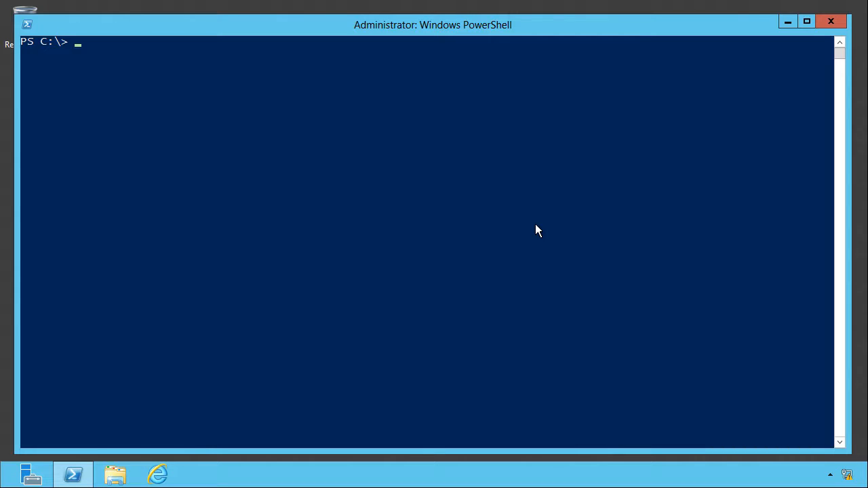
Evaluate the numeric comparisons 10 -gt 100 and 100 -lt 1000 at the prompt.
text(10 -gt 1)
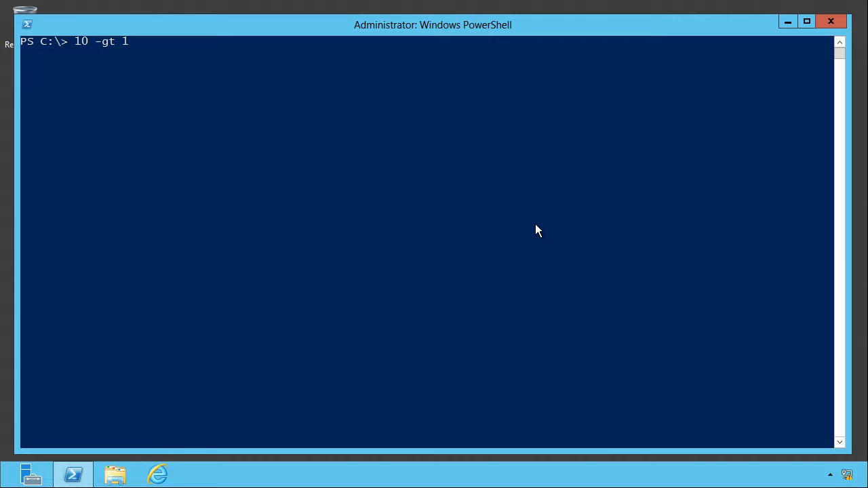
key(Enter)
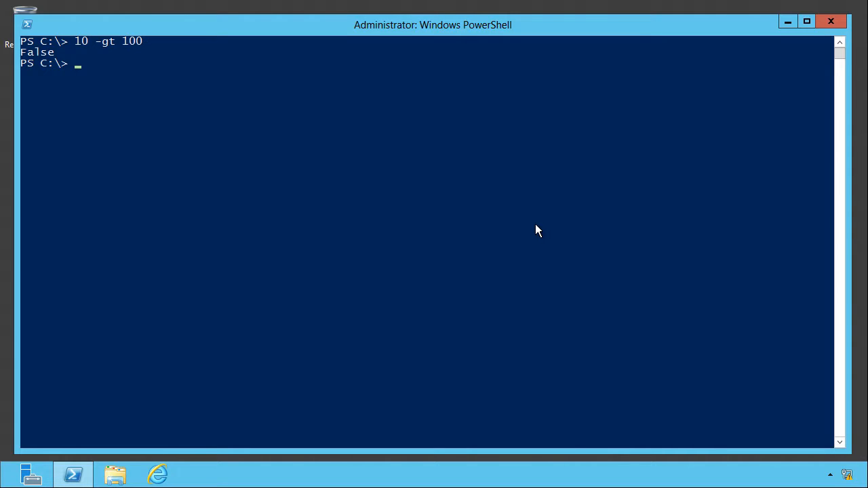
text(100 -lt 1000)
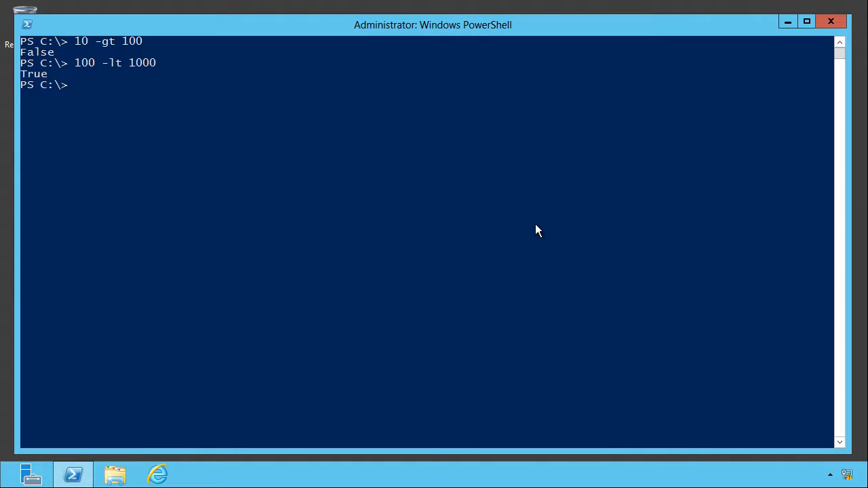
Compare 'hello' to 'hello' and 'HELLO' with -eq, then begin the case-sensitive -ceq check.
text('hello')
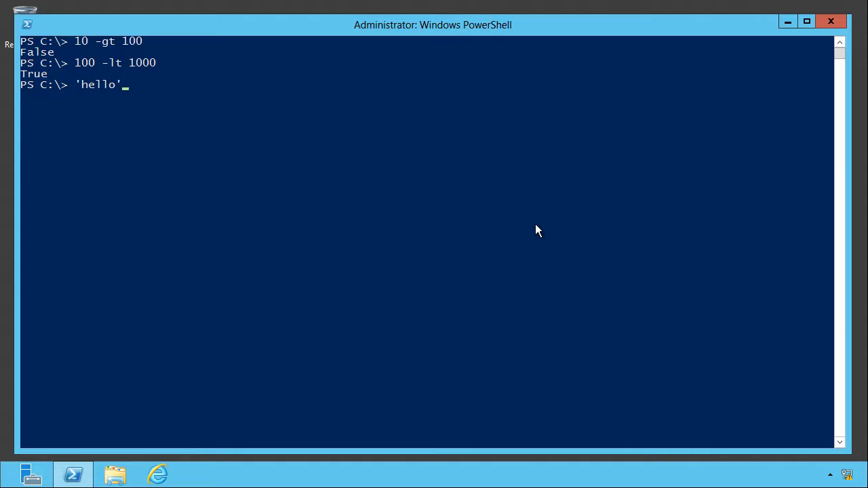
text(-eq 'hell)
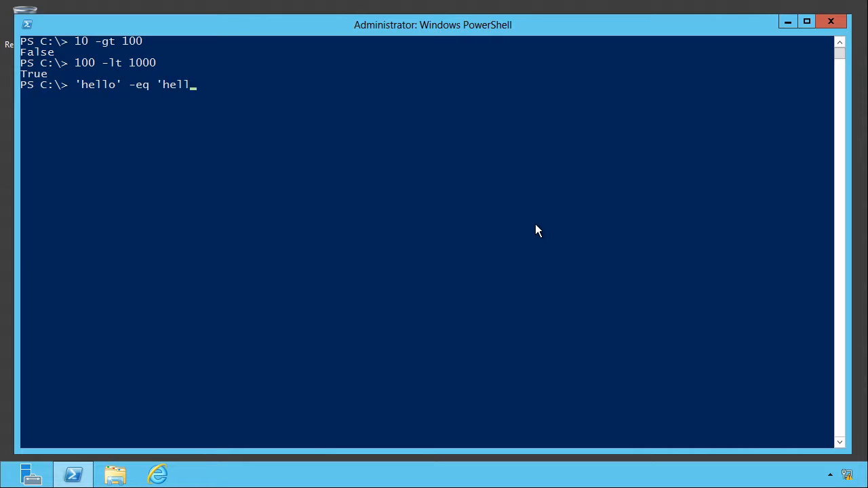
key(Enter)
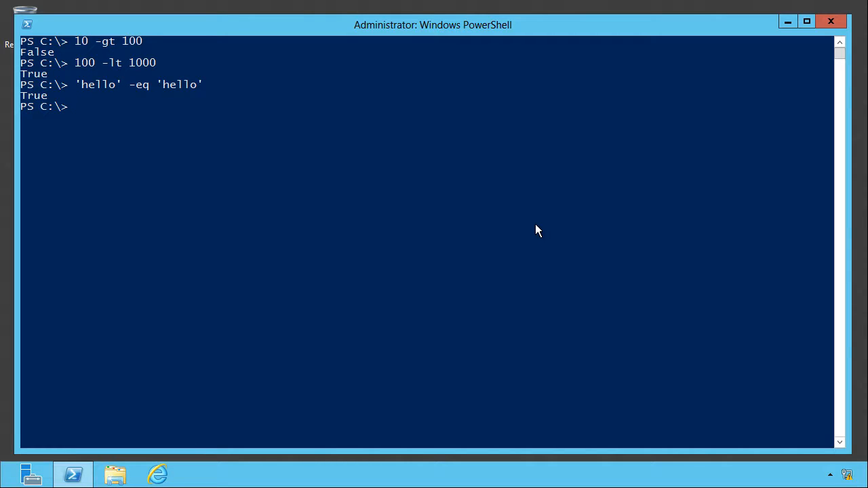
text('hello')
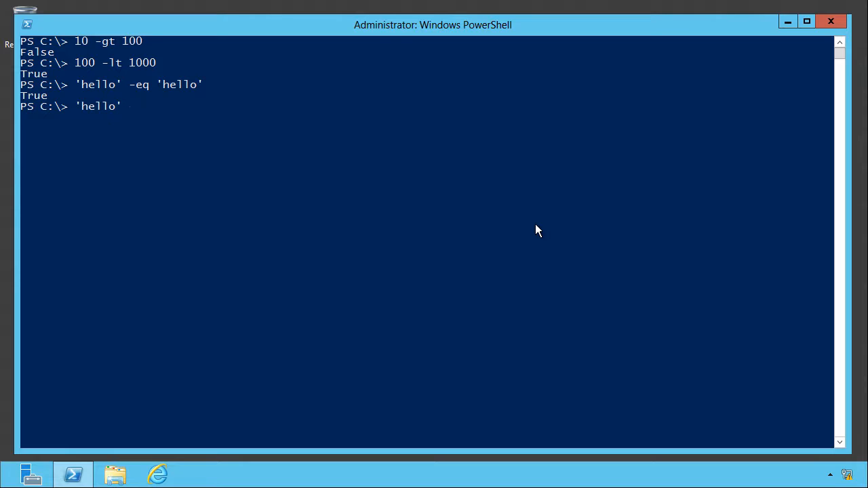
text(-eq 'HELLO)
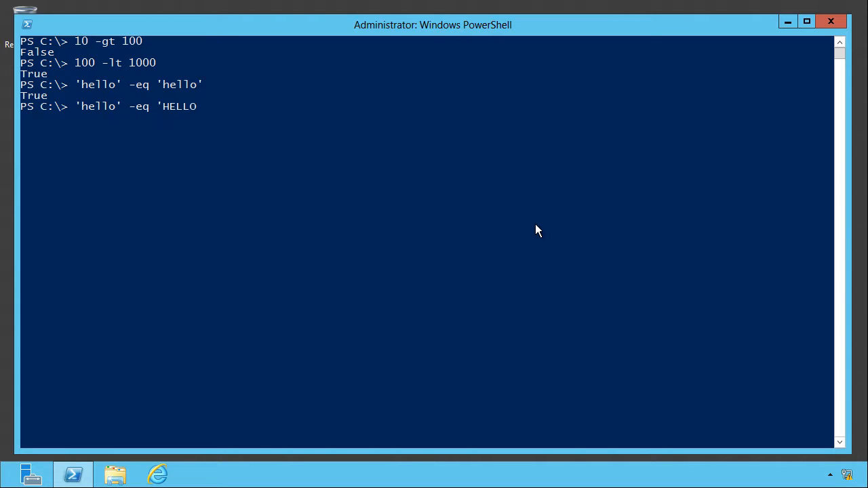
key(Enter)
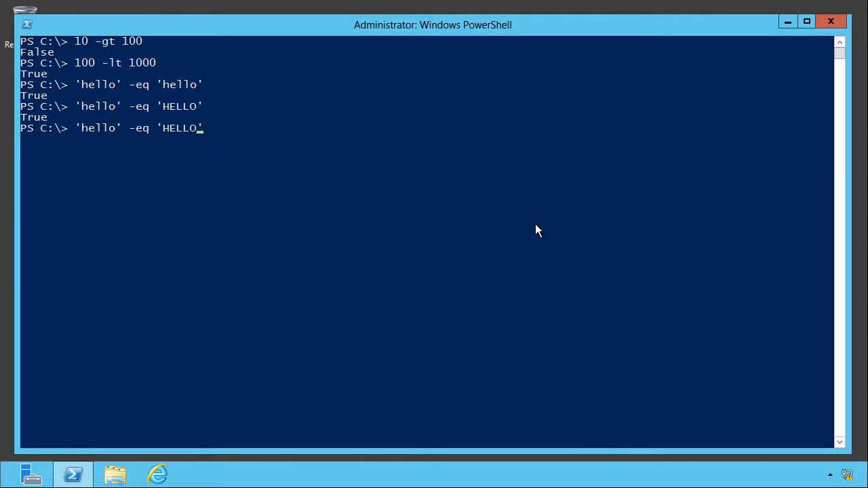
text(')
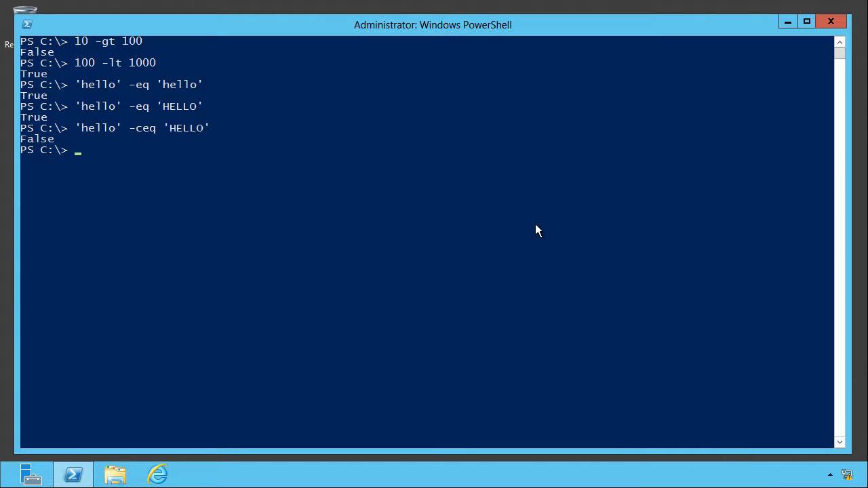
Evaluate 100 -le 100, 10 -ge 5 and 10 -ne 10, returning True, True and False.
text(10)
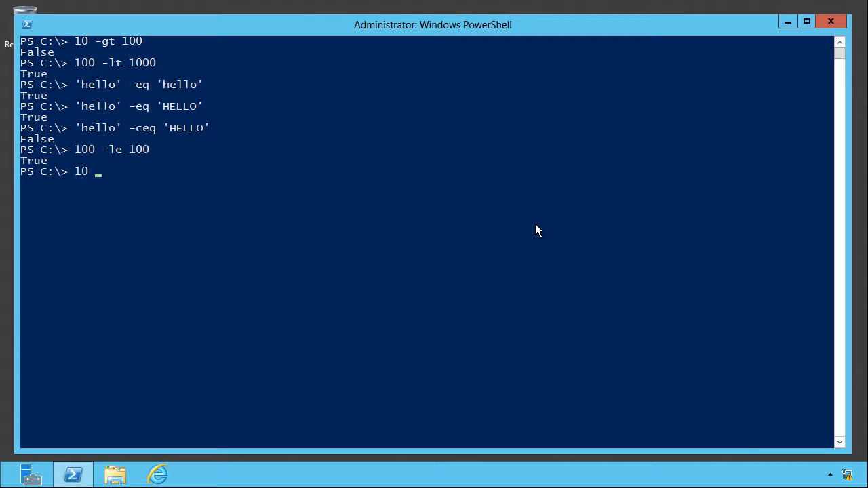
text(-ge 5)
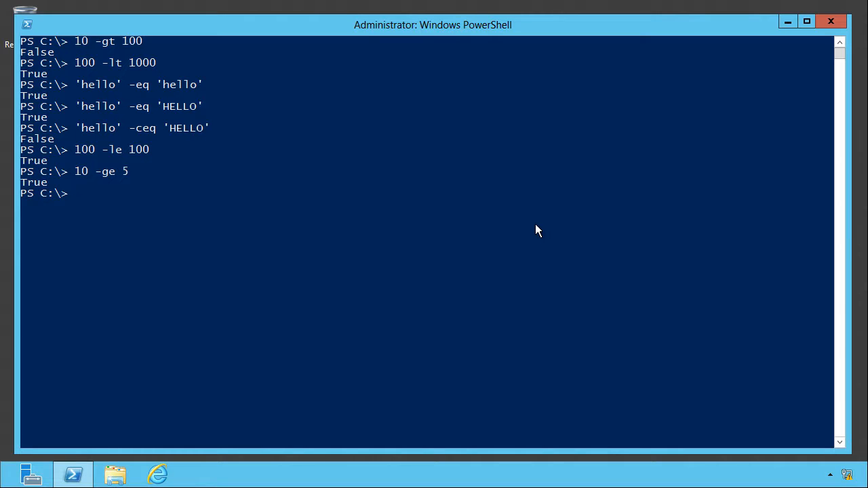
text(10 -ne 10)
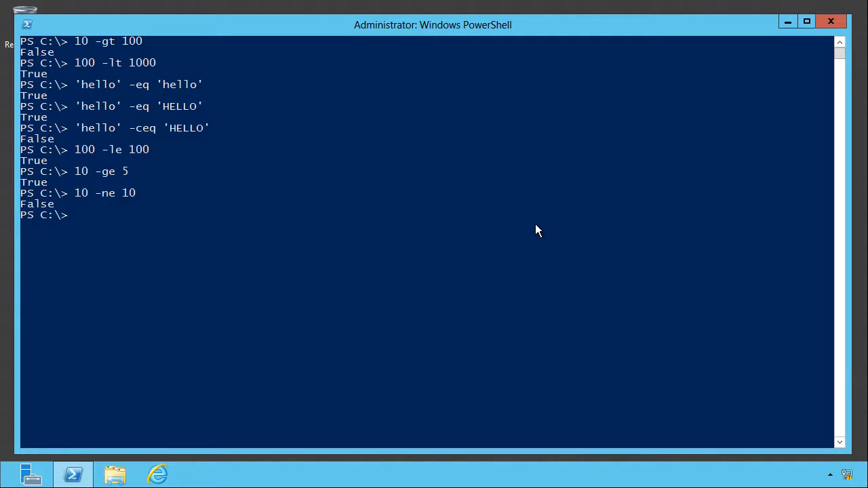
Evaluate 'world' -like '*or*', returning True.
text('world')
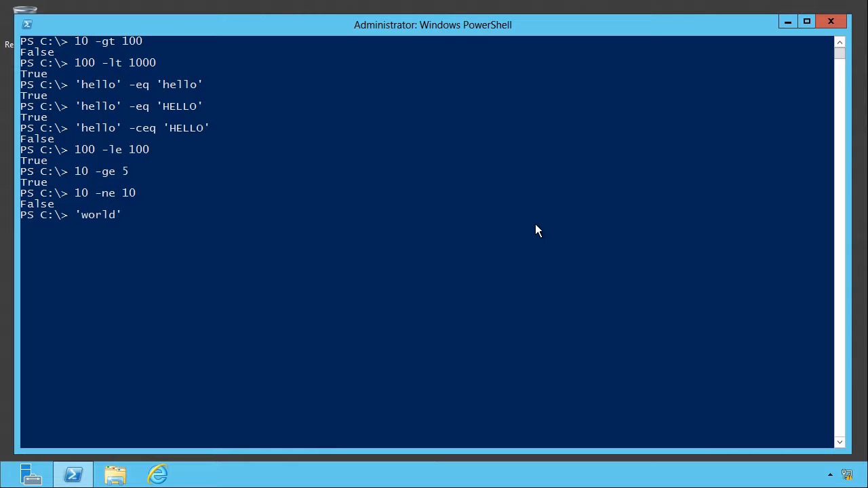
text(-like '*)
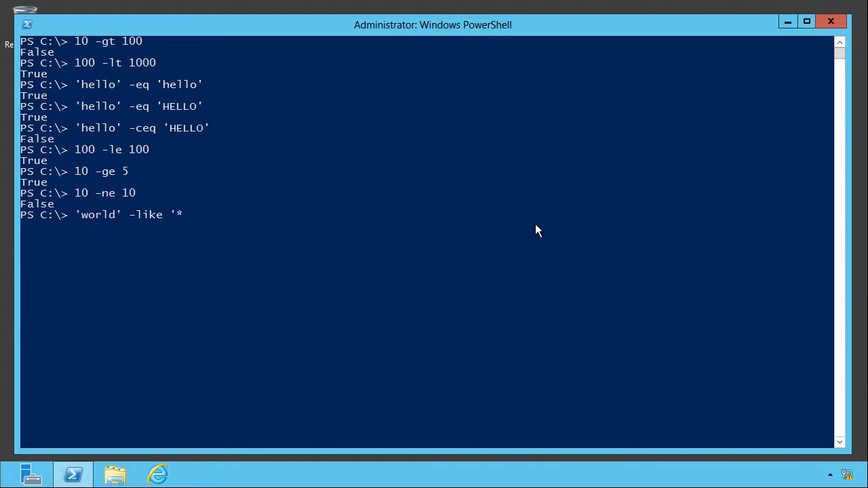
text(or*')
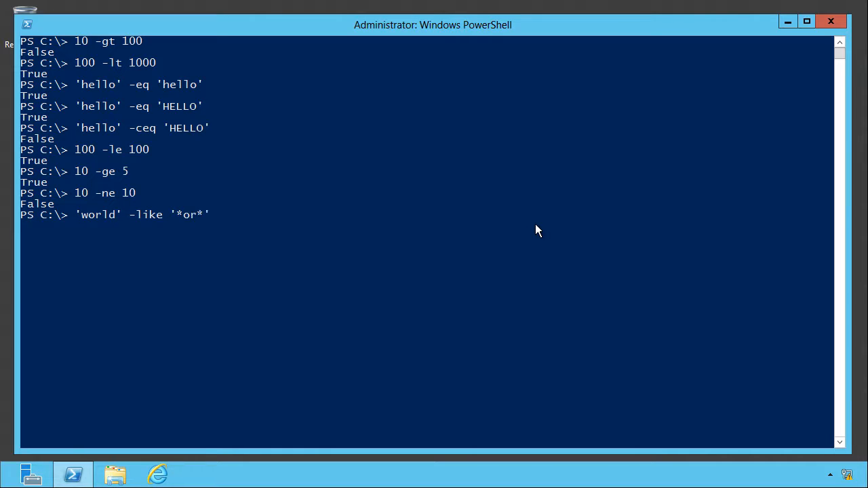
key(Enter)
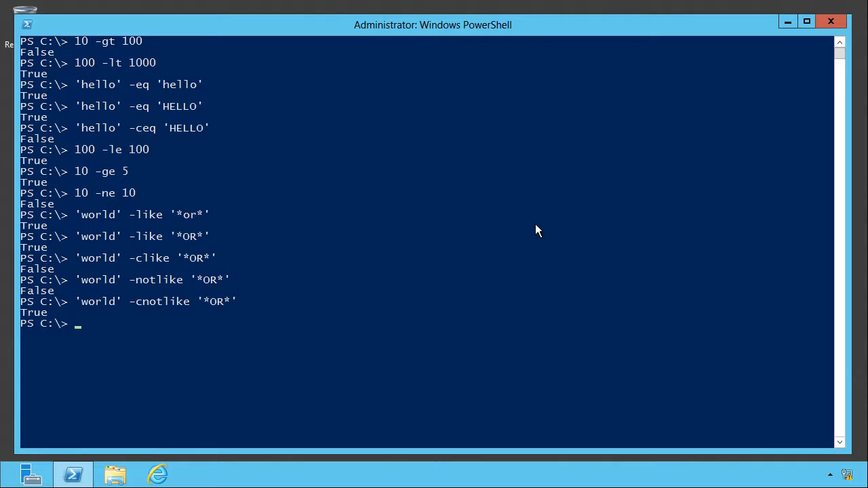
Evaluate (10 -gt 5) -and (5 -lt 10), -and (10 -lt 10), then the -or variant.
text((10 -gt 5) -and)
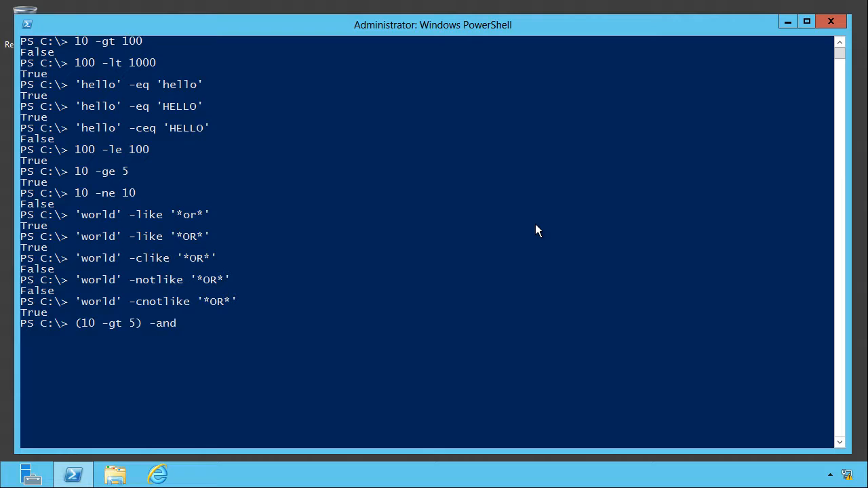
text((5 -lt 10)
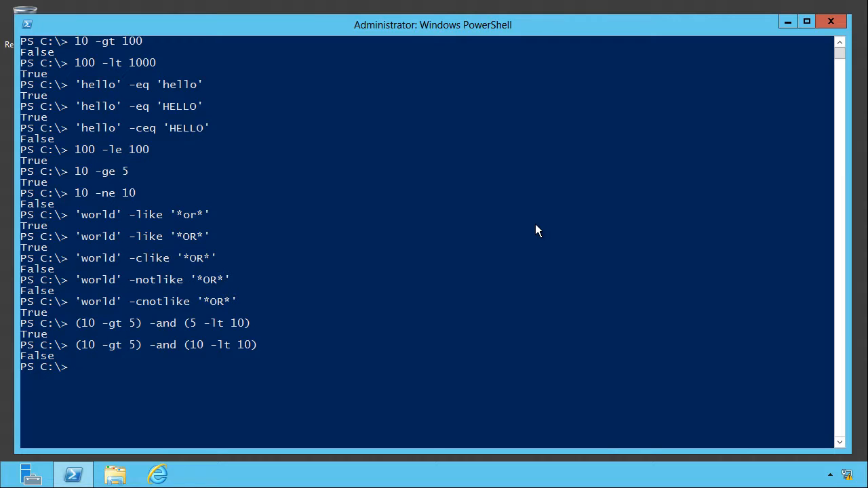
text((10 -gt 5) -and (10 -lt 10))
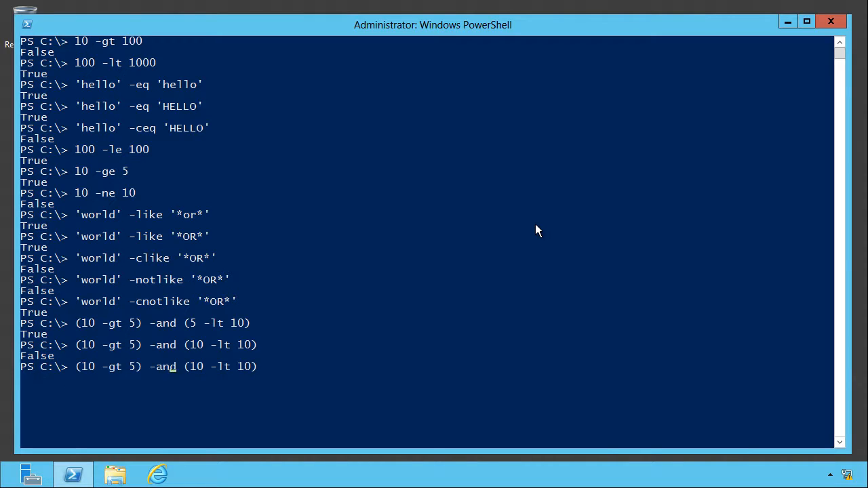
text(or)
key(Enter)
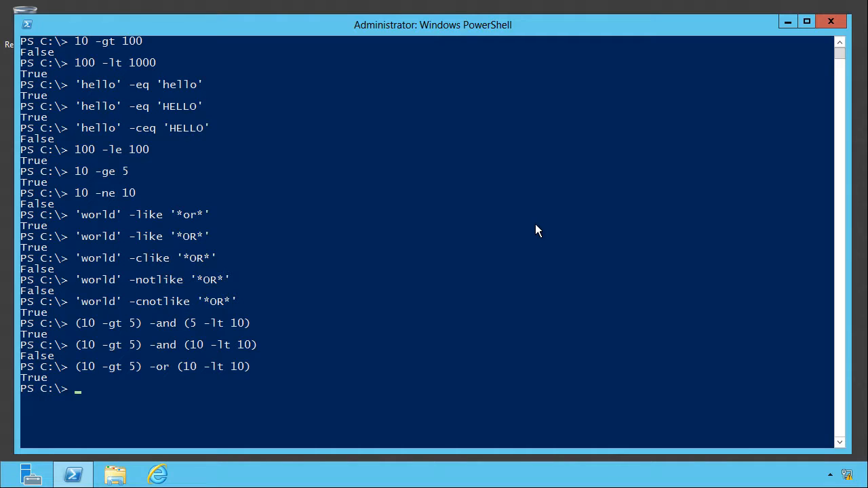
text((10 -gt 5) -or (10 -lt 10)
text(10 -gt 5 -or 10 -lt 10)
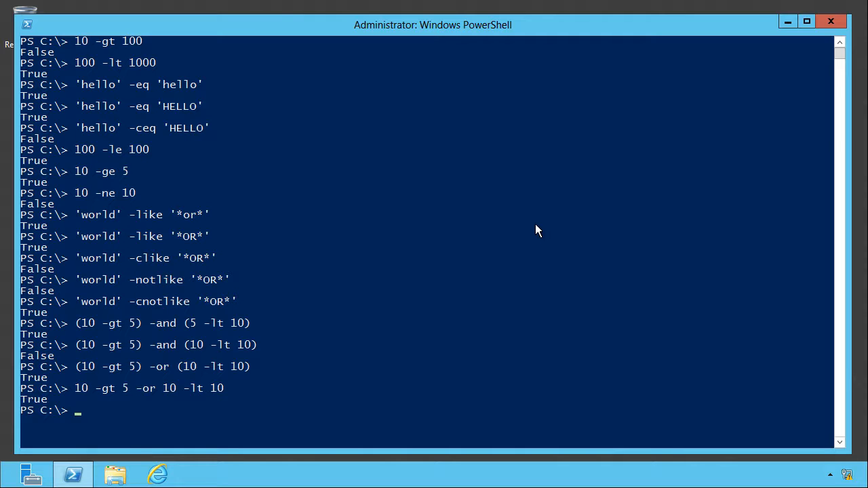
Run help *operator* to list the about_*Operators help files and start the next help command.
text(help *opera)
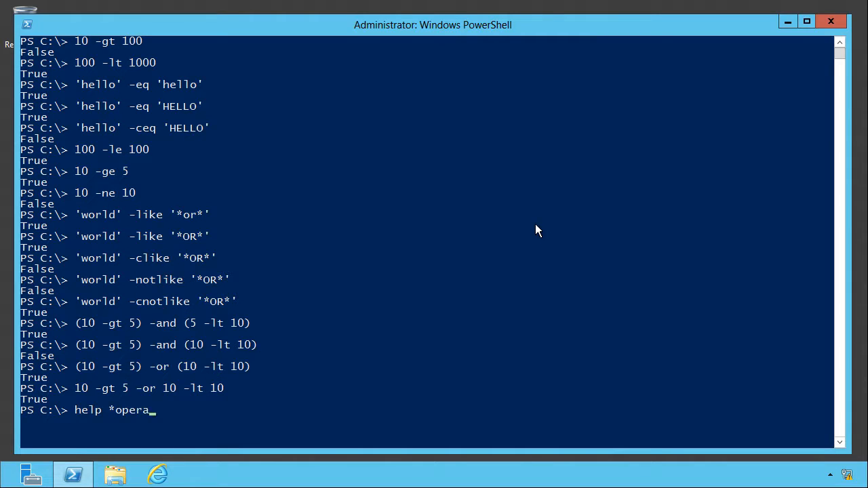
key(Enter)
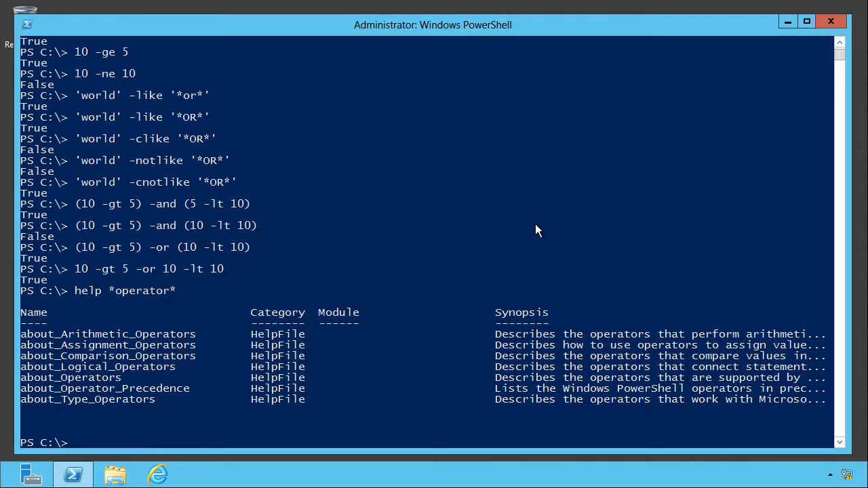
text(help about_comparison_)
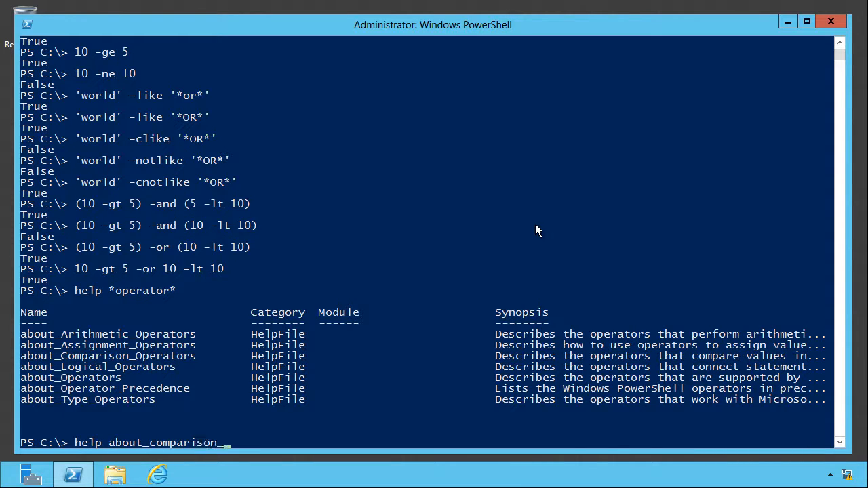
Run help about_comparison_operators and page through to the containment operators section.
text(operat)
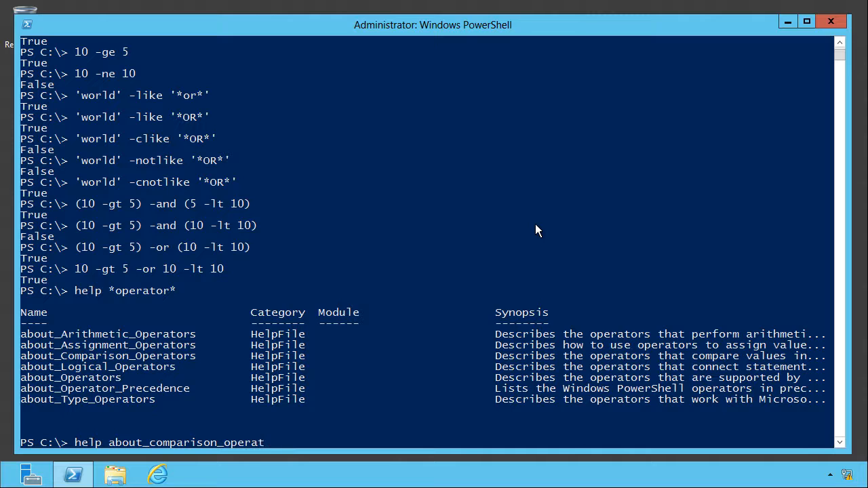
key(Enter)
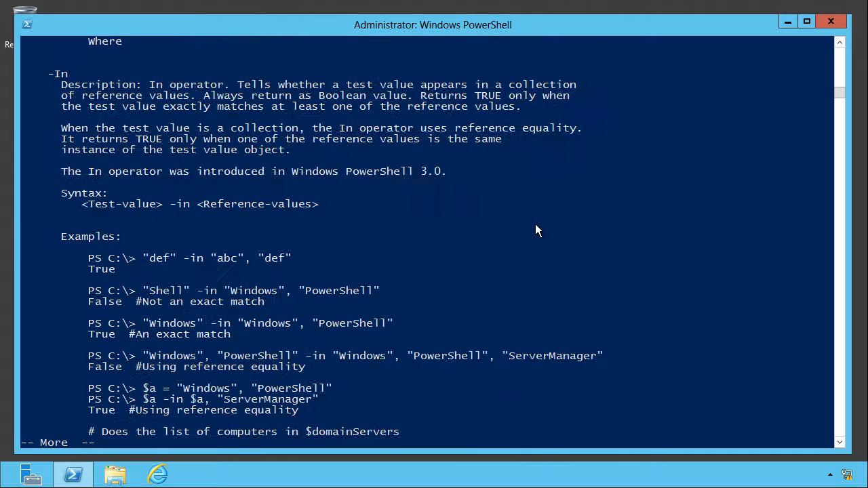
key(Space)
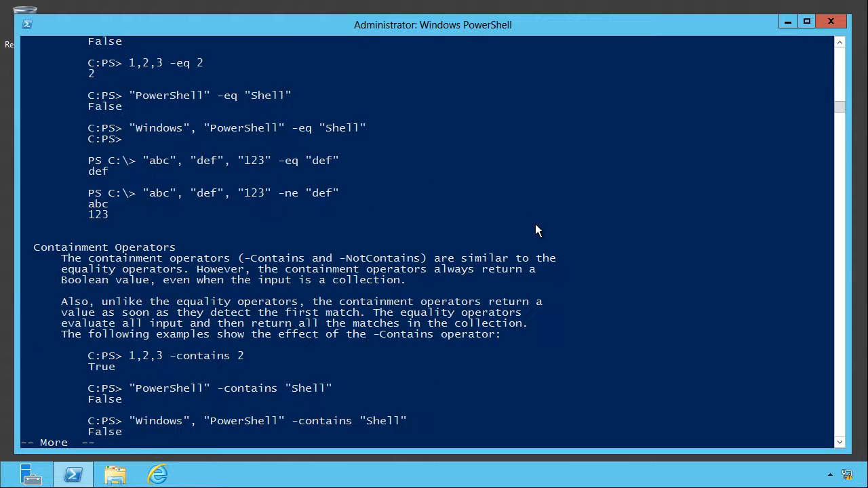
key(space)
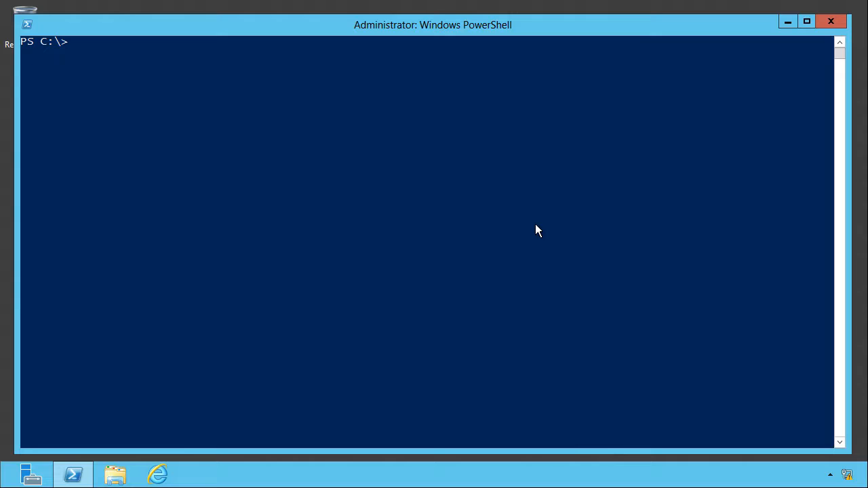
Write get-service | Where-Object { $_.status -eq 'running' } without running it.
text(get-)
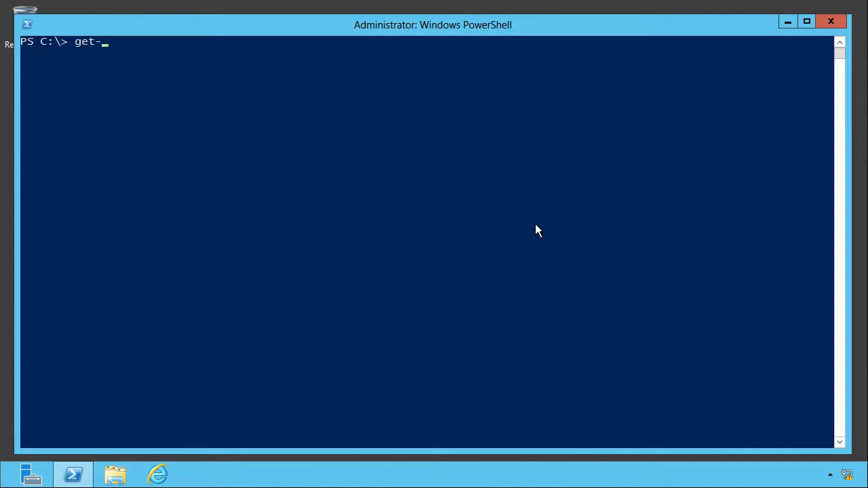
text(serv)
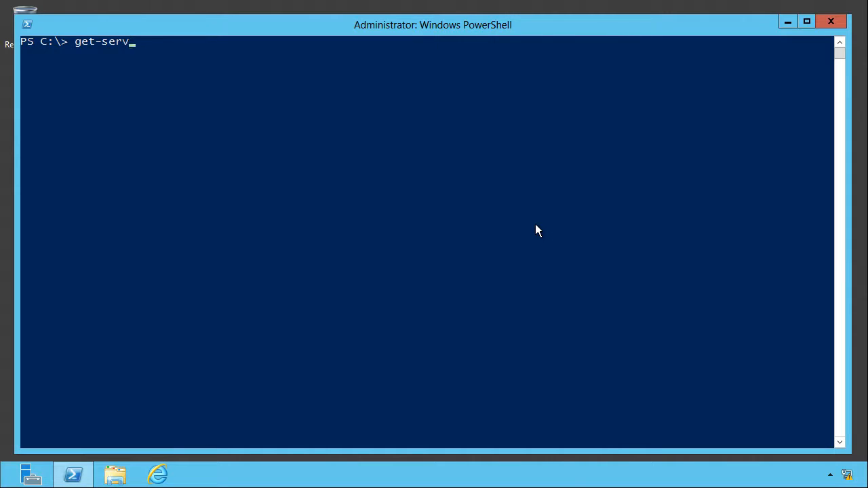
text(ice | where-Object { $_)
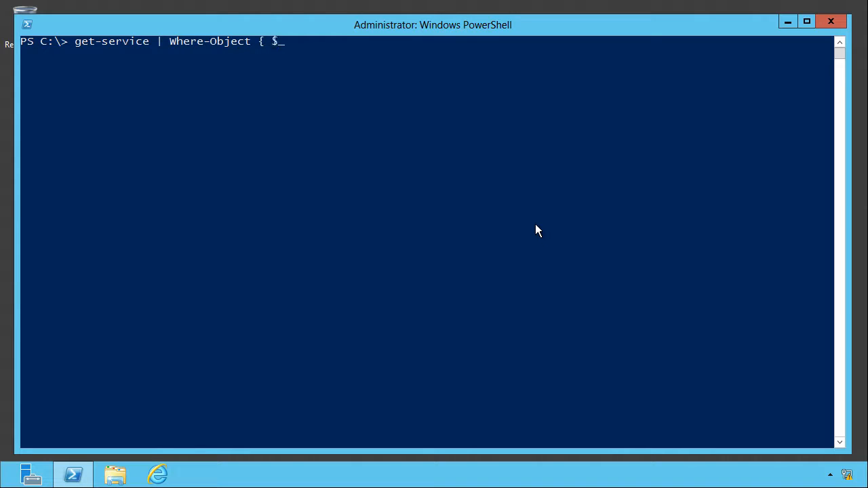
text(.status -r)
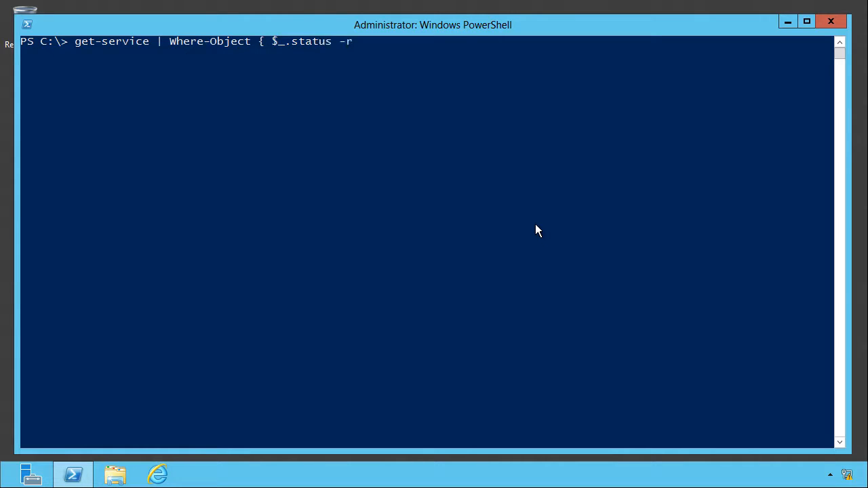
text(eq 'running')
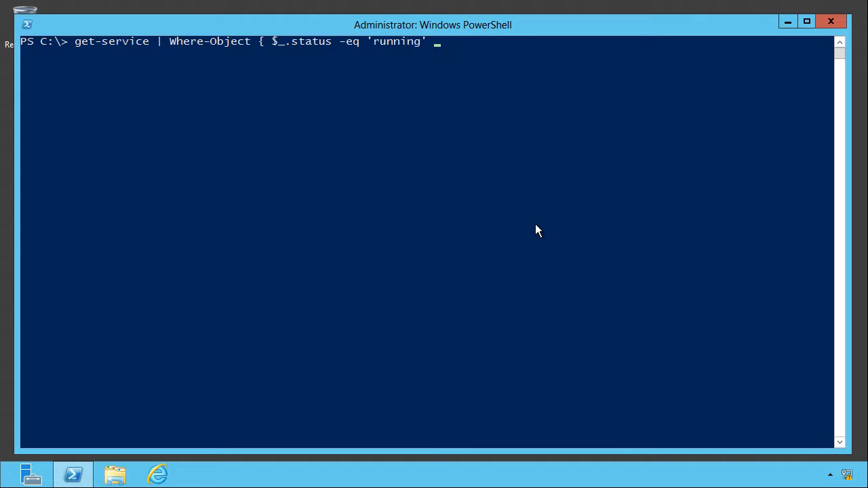
text(})
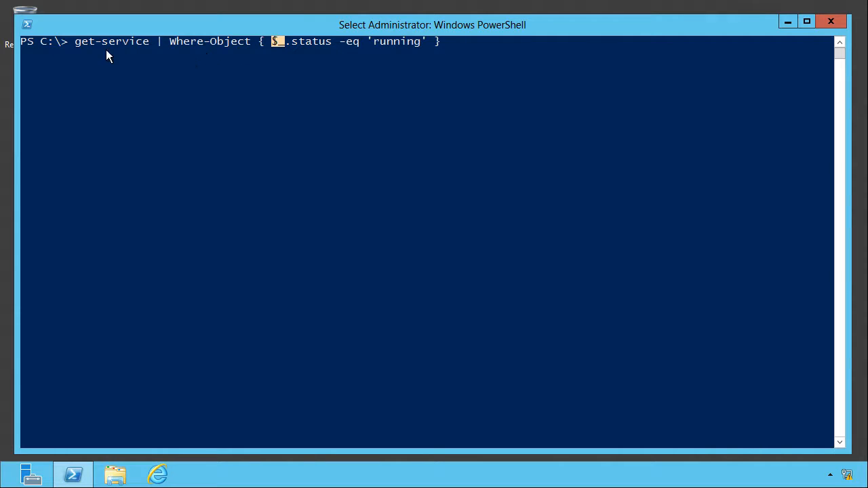
mouse_move(131, 56)
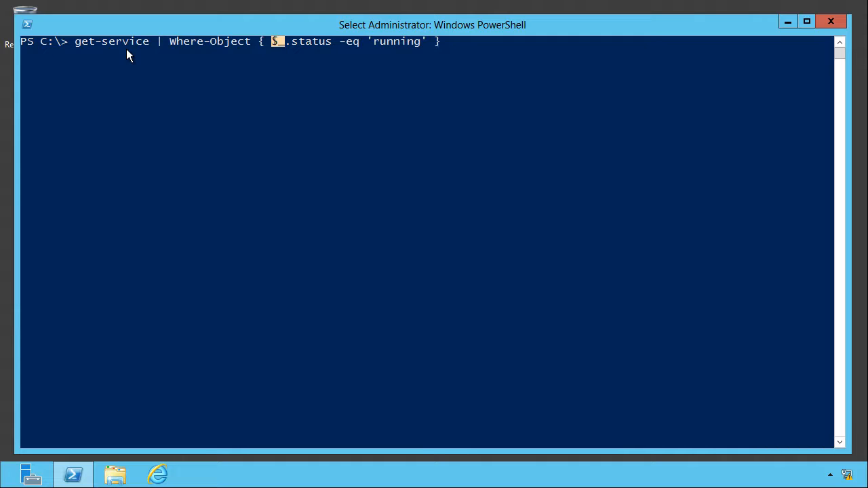
mouse_move(276, 60)
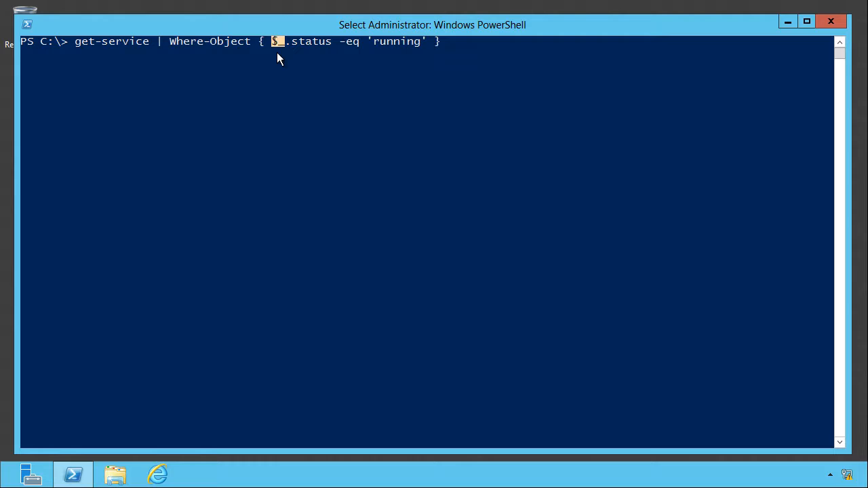
mouse_move(291, 49)
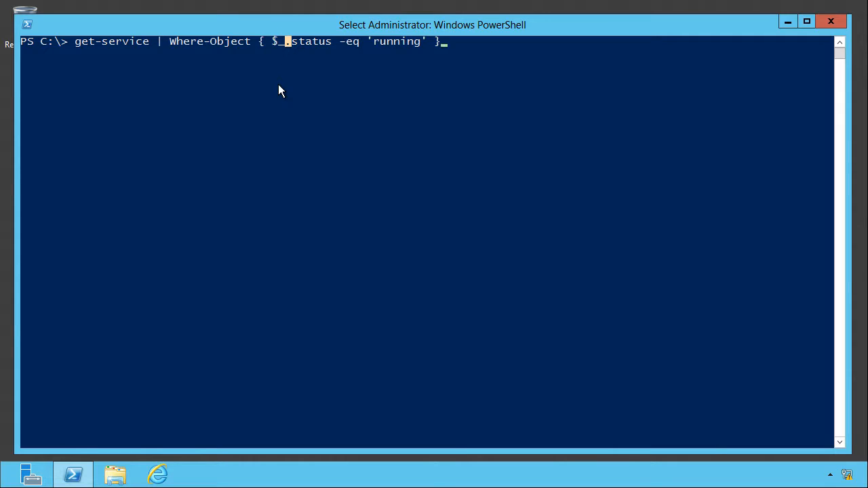
Highlight the status property in the typed filter command.
double_click(312, 40)
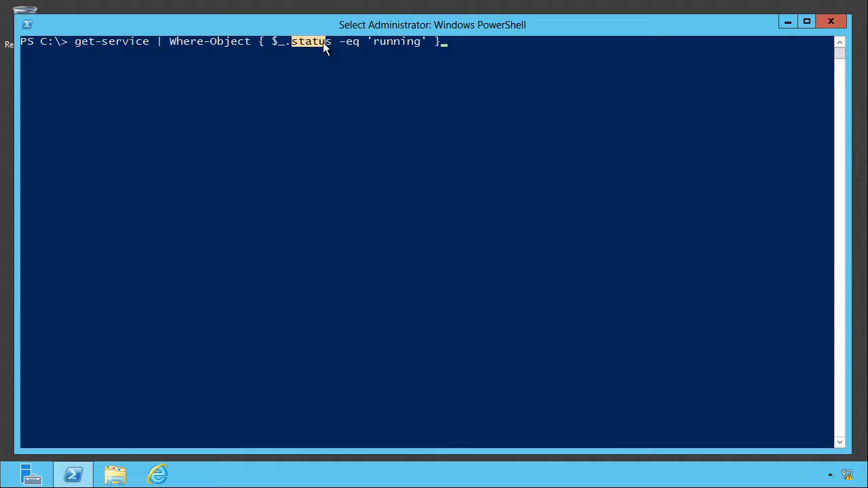
mouse_move(345, 68)
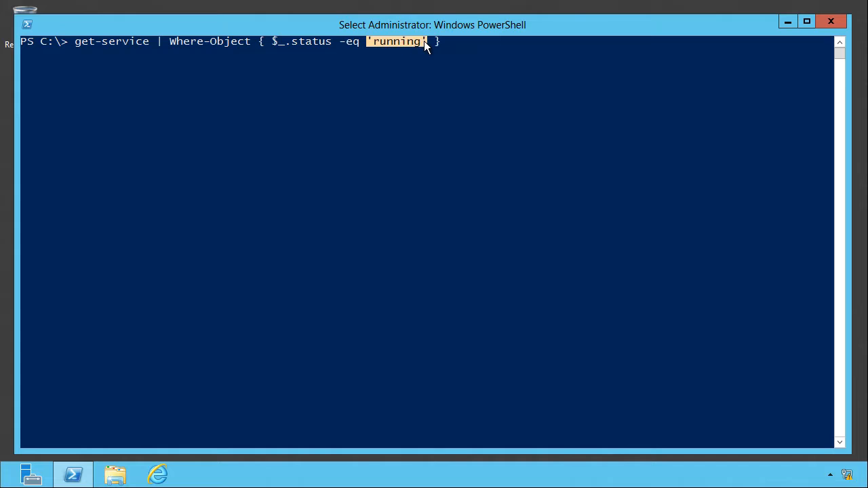
mouse_move(440, 49)
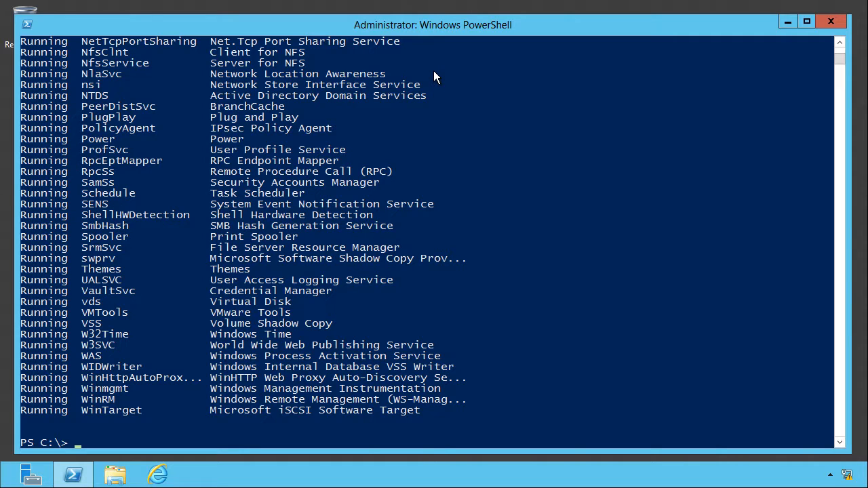
Write Get-WmiObject -Class win32_service | where { $_.state -ne 'running' -and $_.startmode -eq 'auto' }.
text(get-wmio)
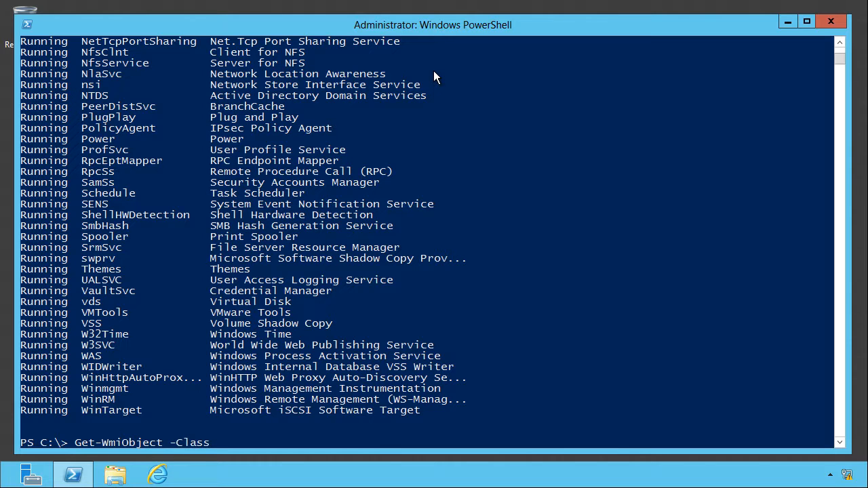
text(win32_serev)
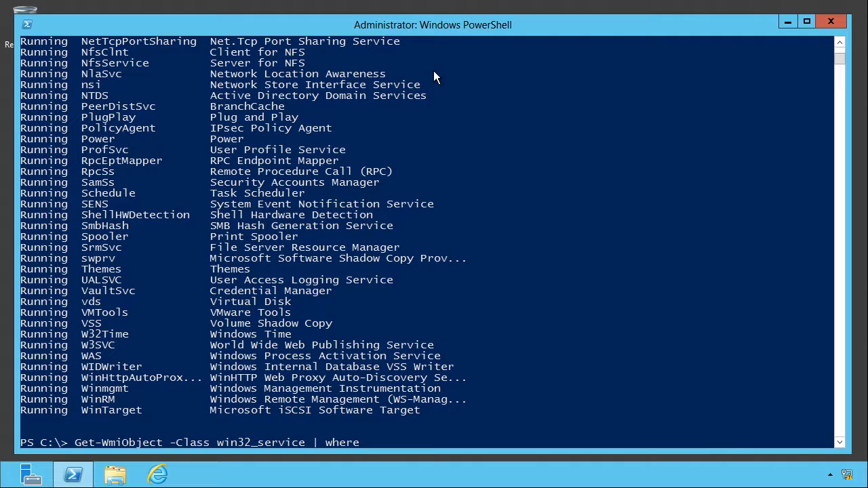
text({ $)
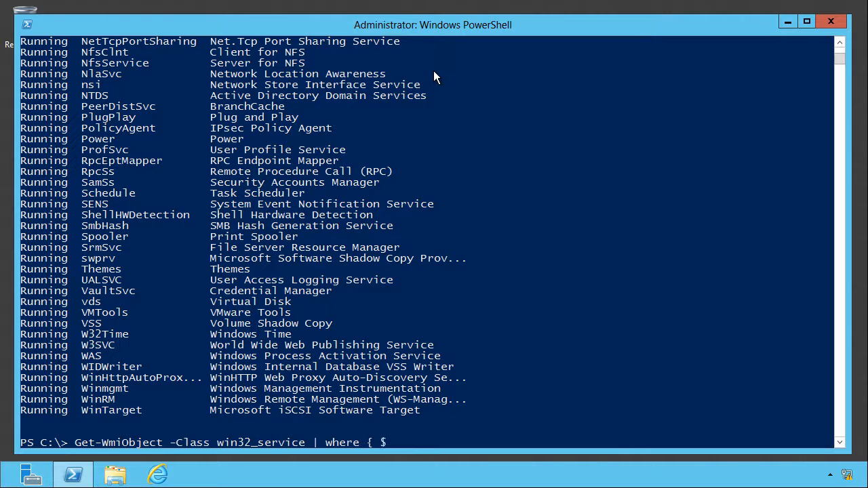
text(_.state -e)
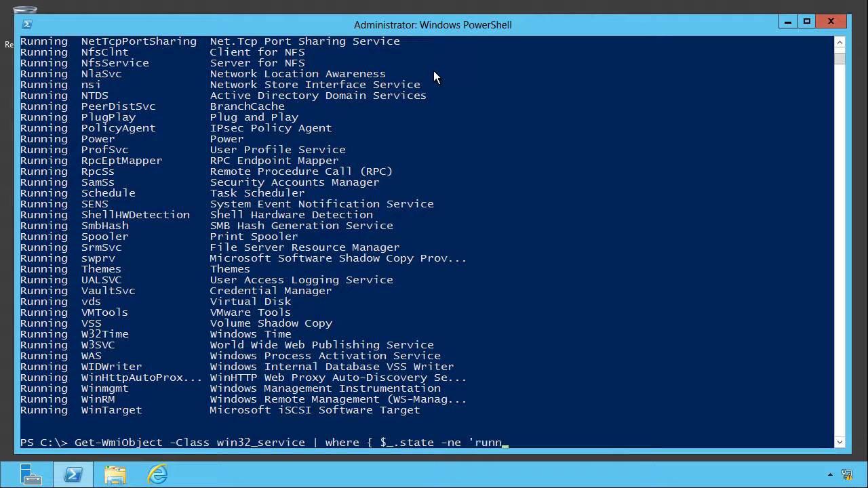
text(ing' -and)
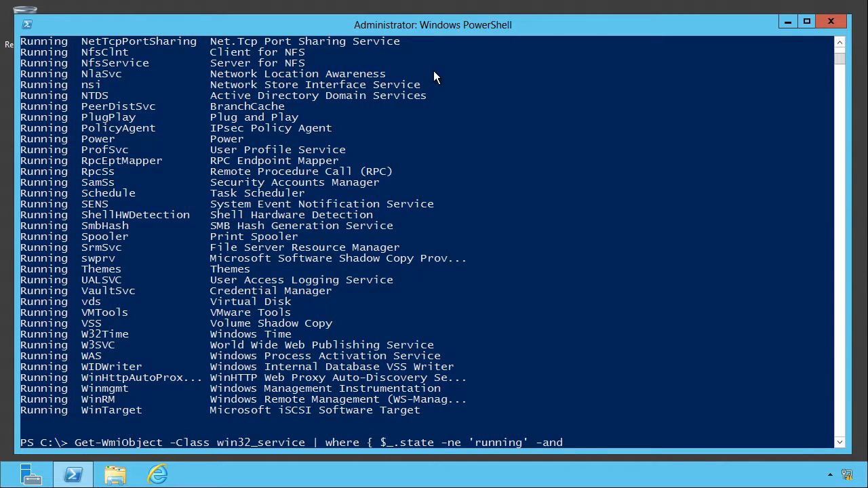
text($_.startmode)
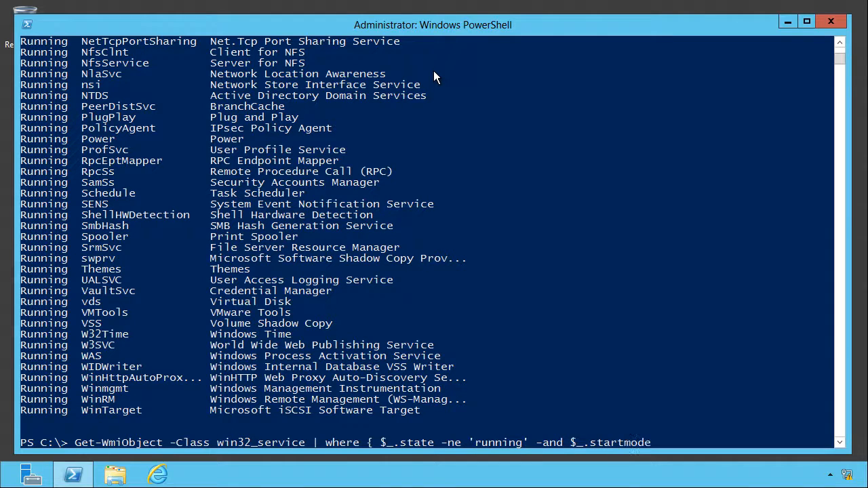
text(-eq 'auto')
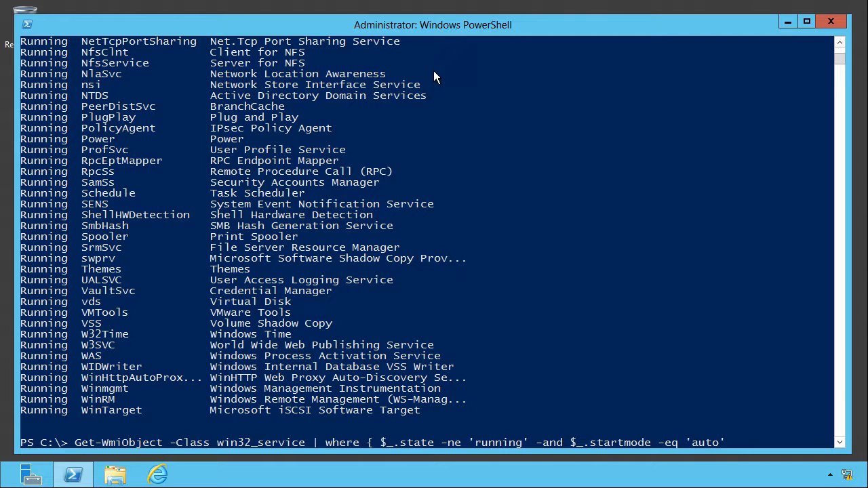
text(})
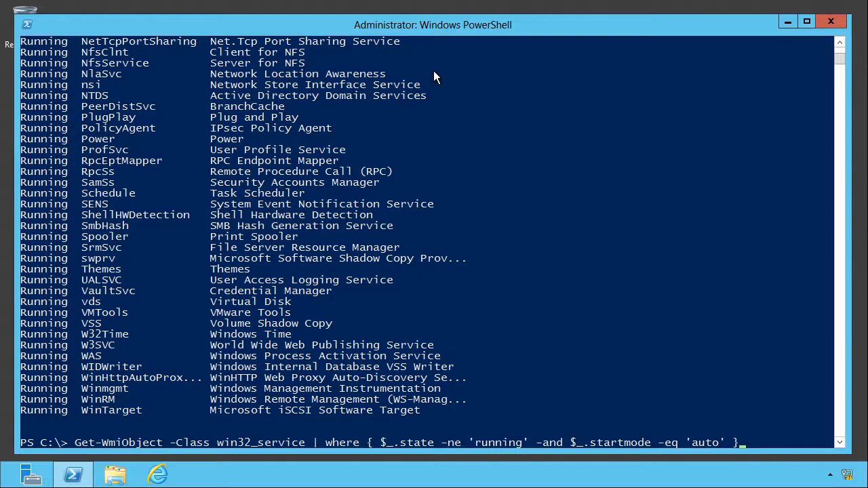